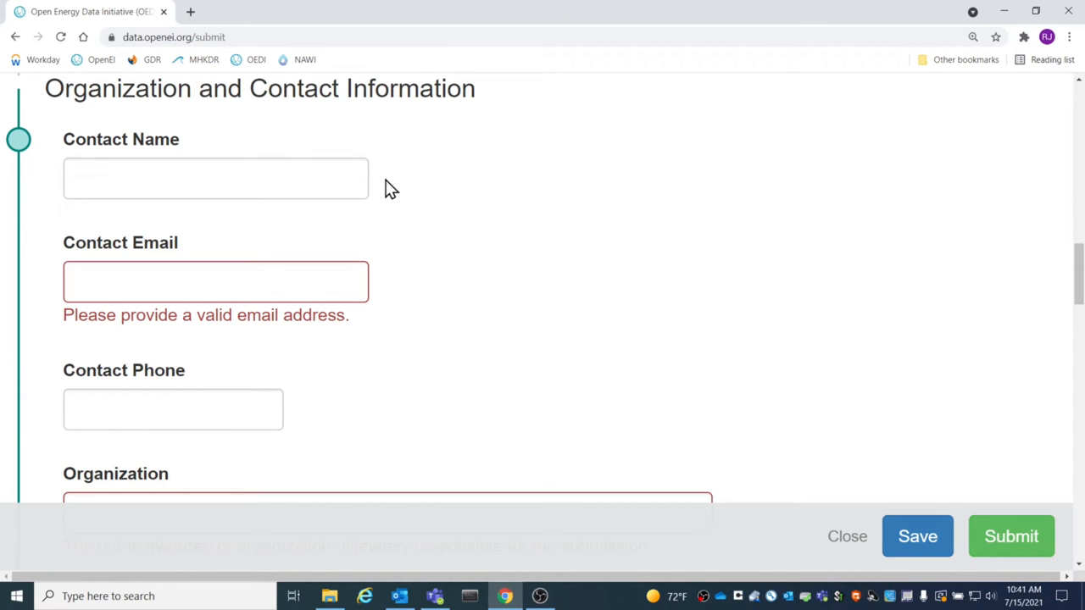
Enter 'Isaac Newton' as the contact name and an isaa….com contact email.
type("Is")
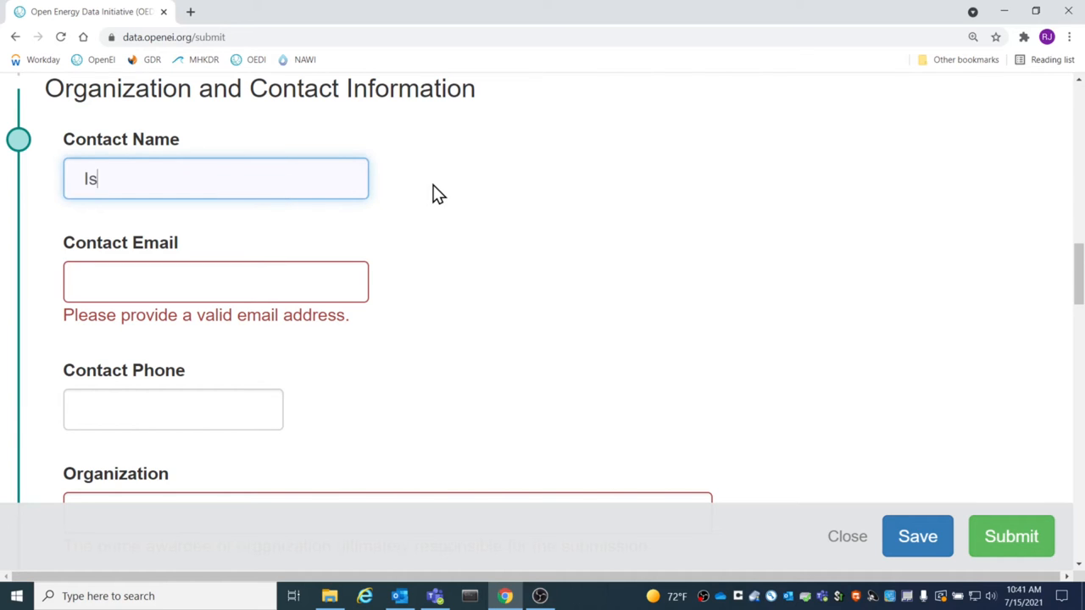
type("saac Newton")
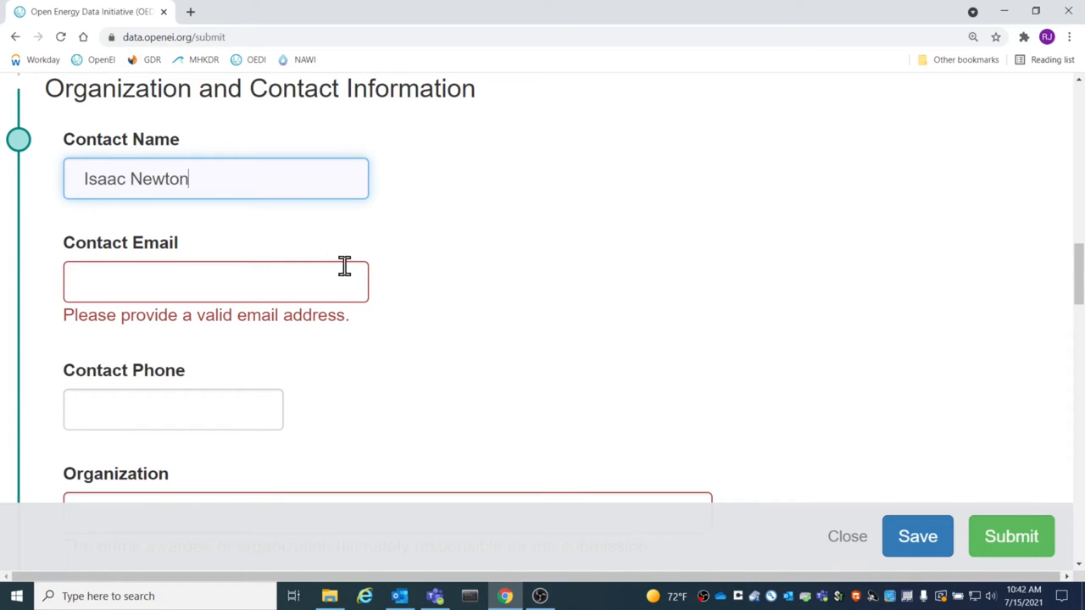
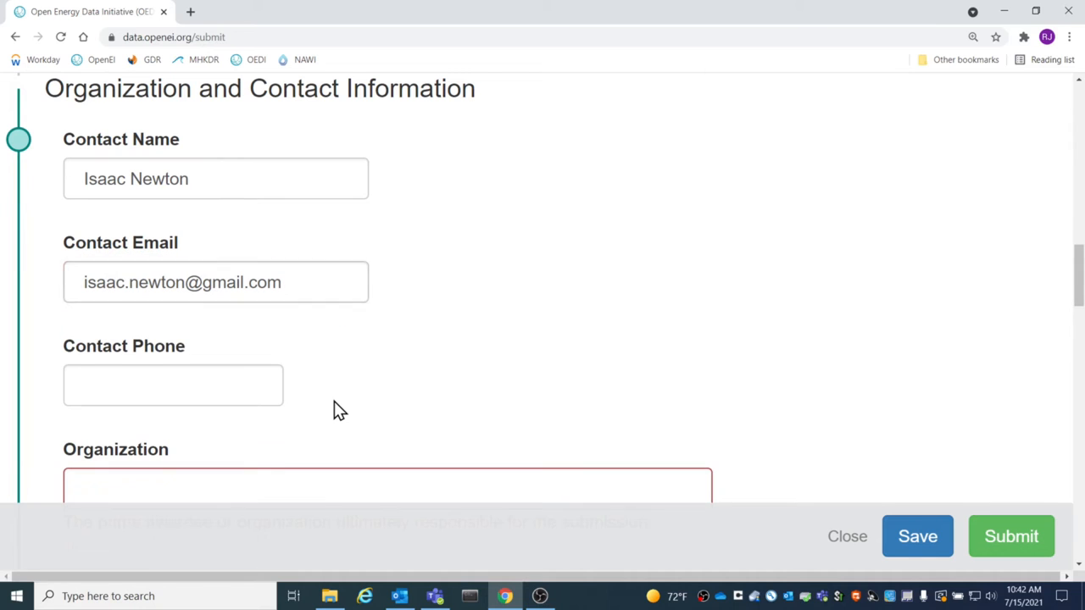
mouse_move(1062, 299)
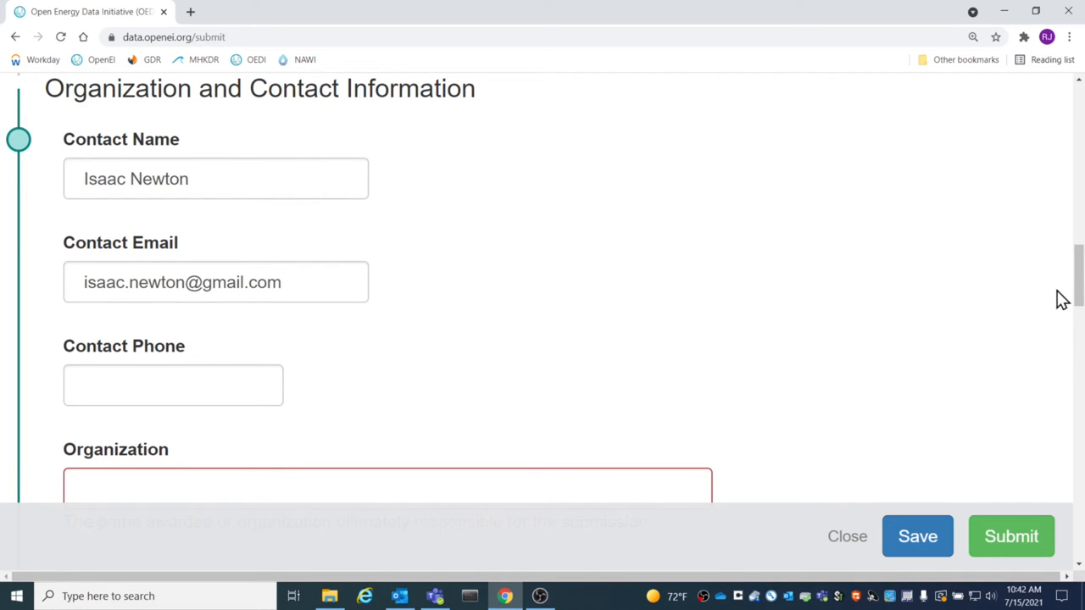
Type 'Cambridge University' into the Organization box further down the form.
scroll("down", 3)
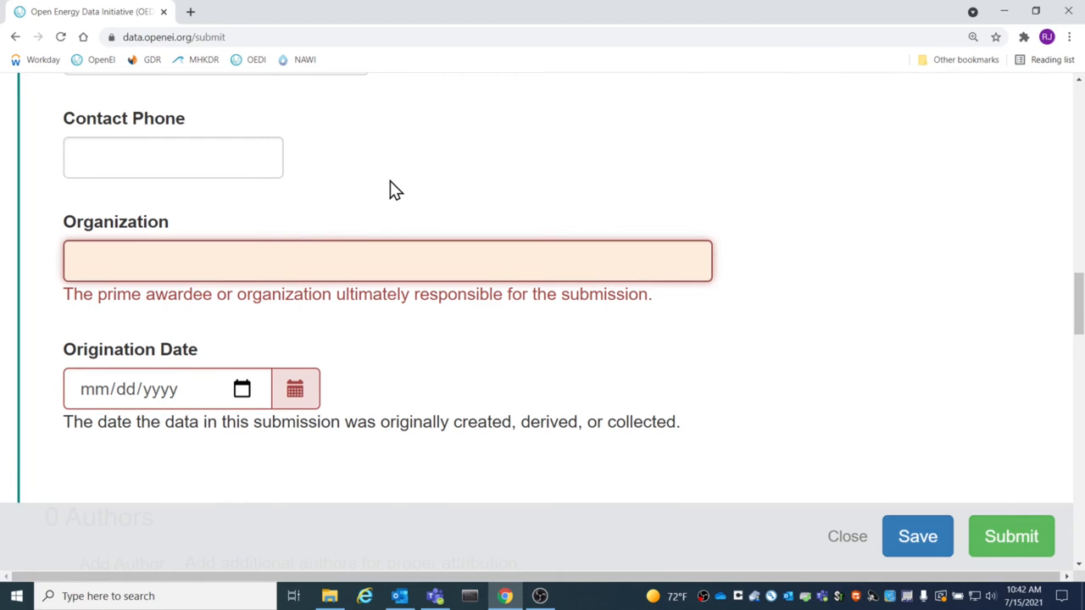
left_click(386, 260)
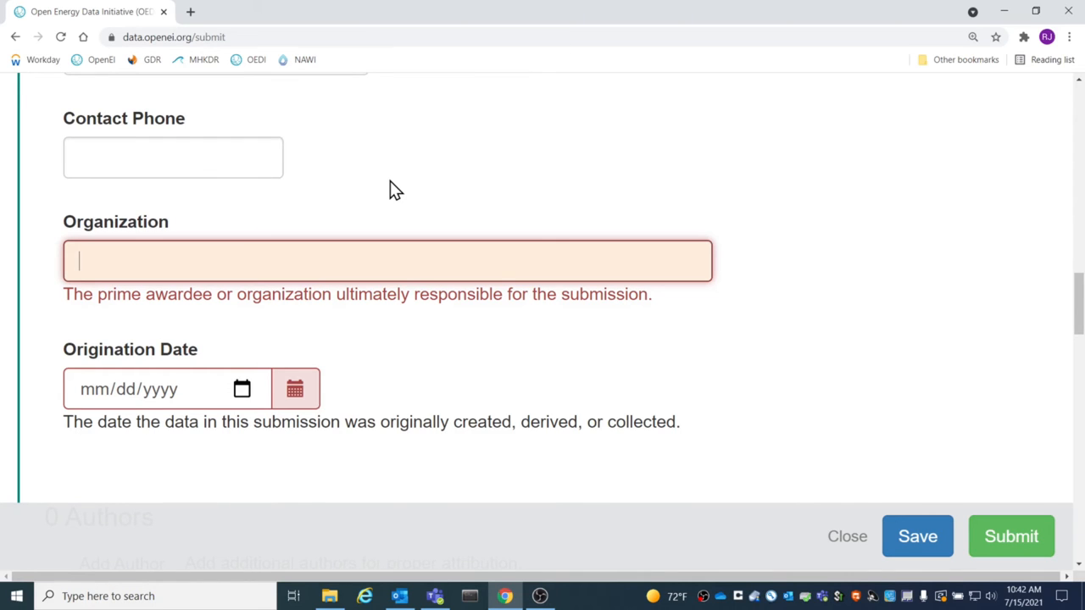
type("Cambridge Univ")
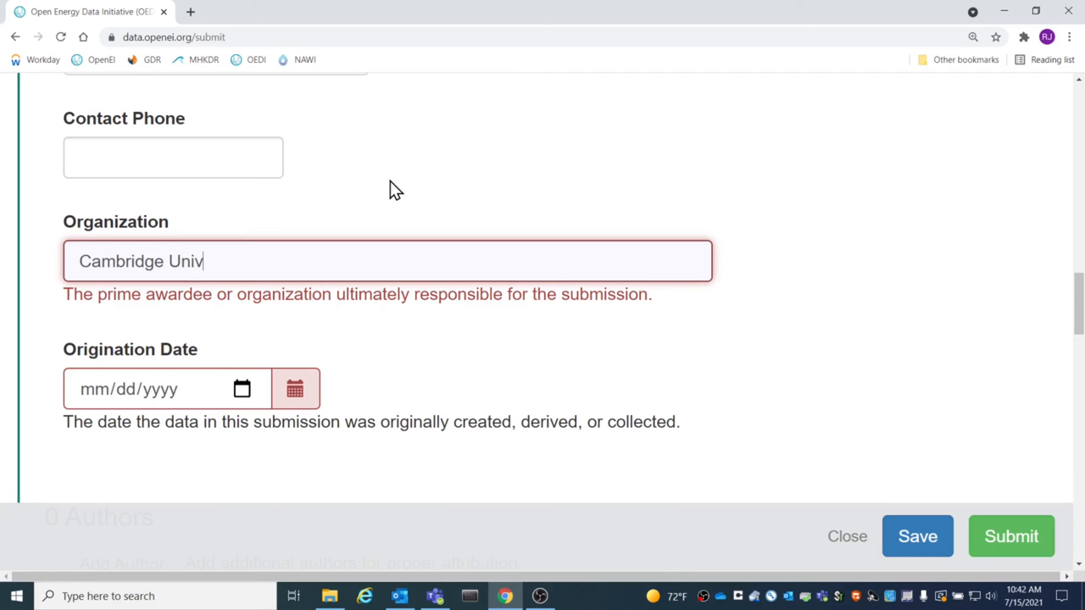
type("ersity")
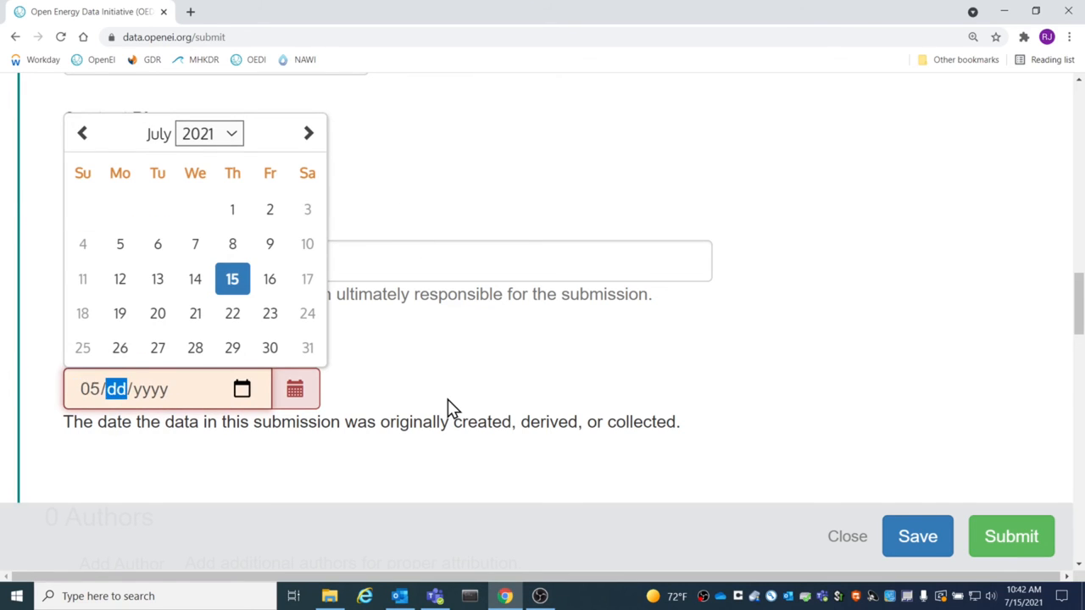
Enter 05/11/1995 as the origination date and close the date picker.
type("11")
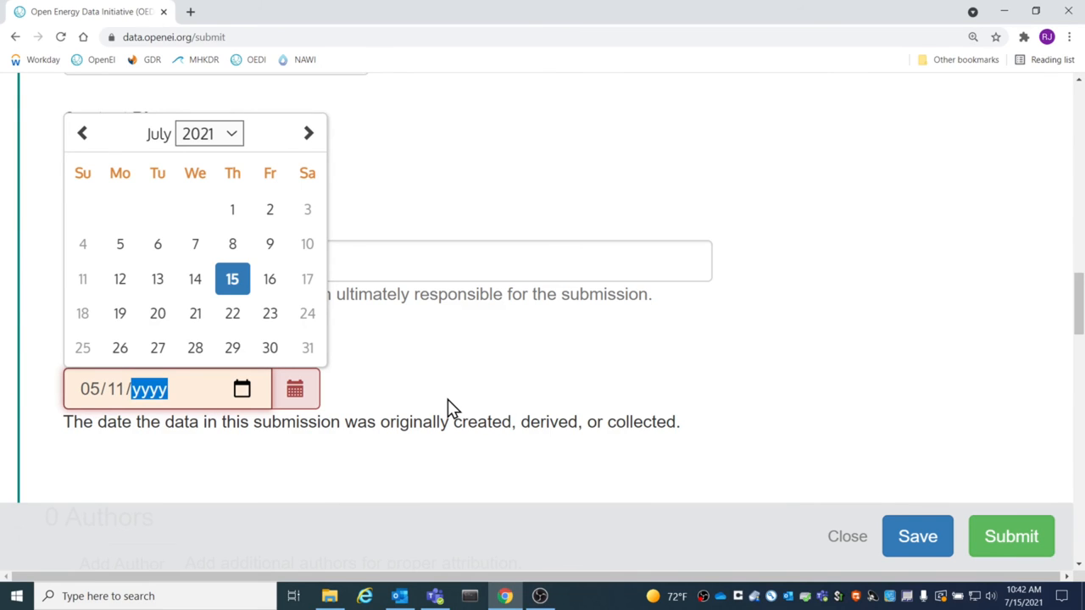
type("0199")
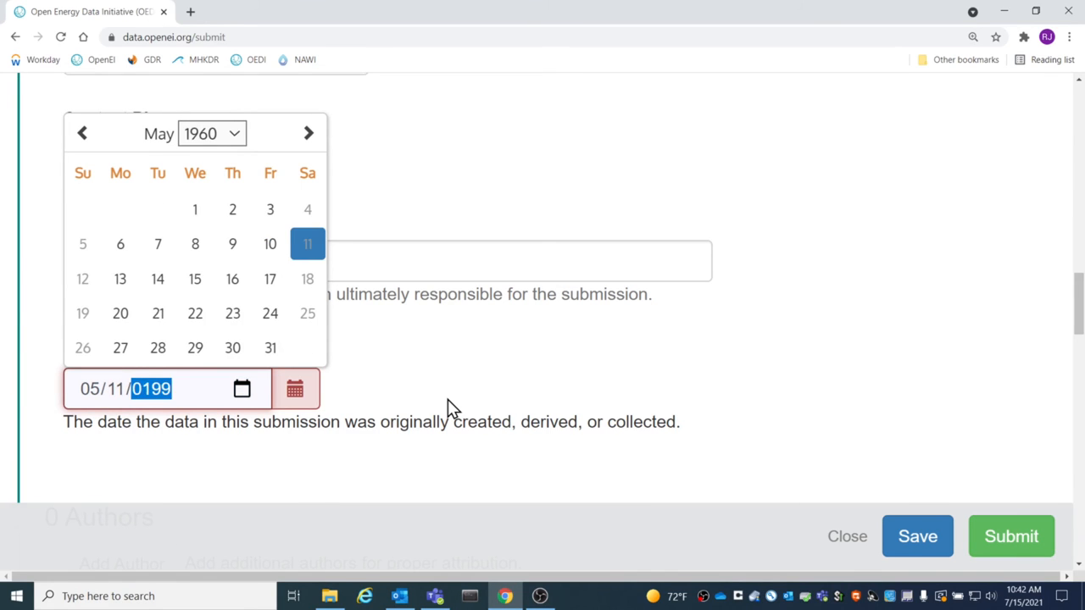
left_click(295, 388)
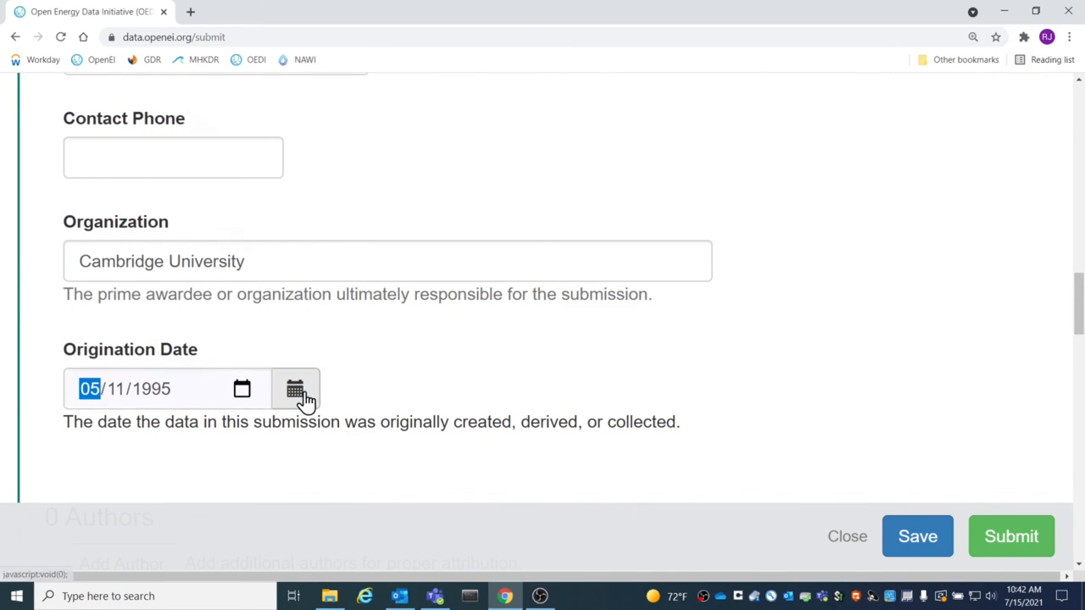